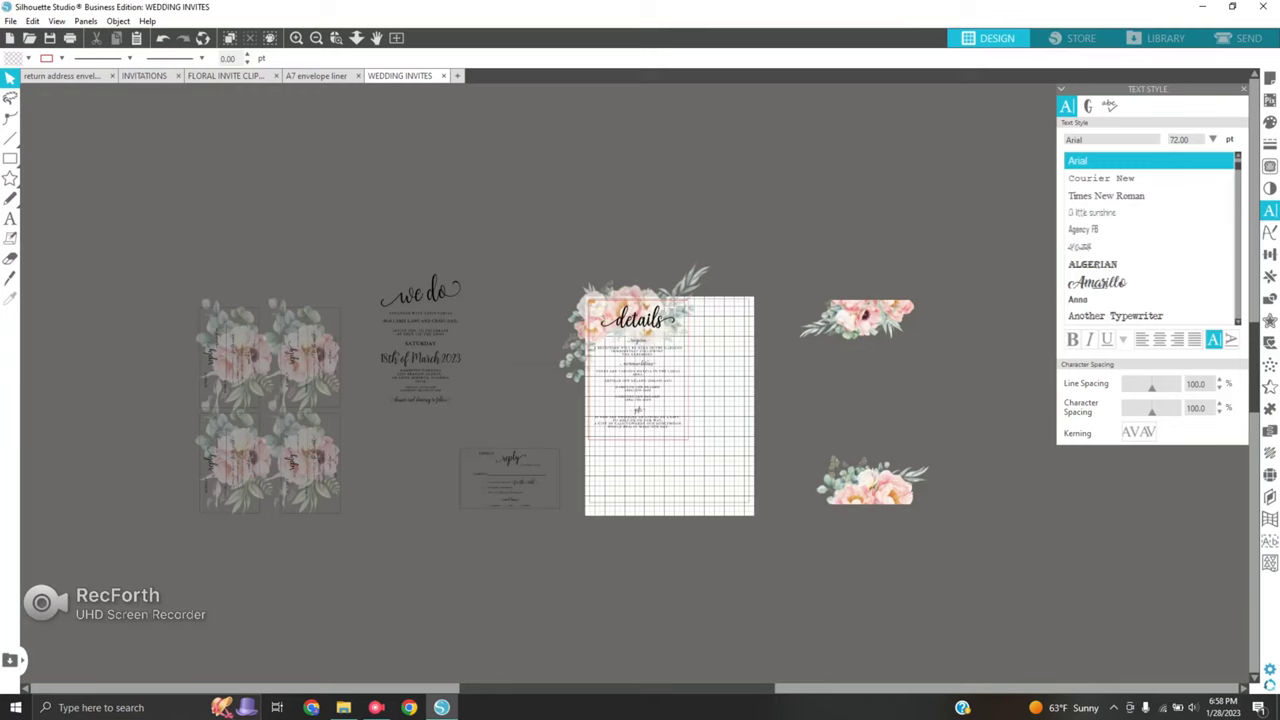
Switch to the INVITATIONS document showing the floral details card with reception text
left_click(60, 75)
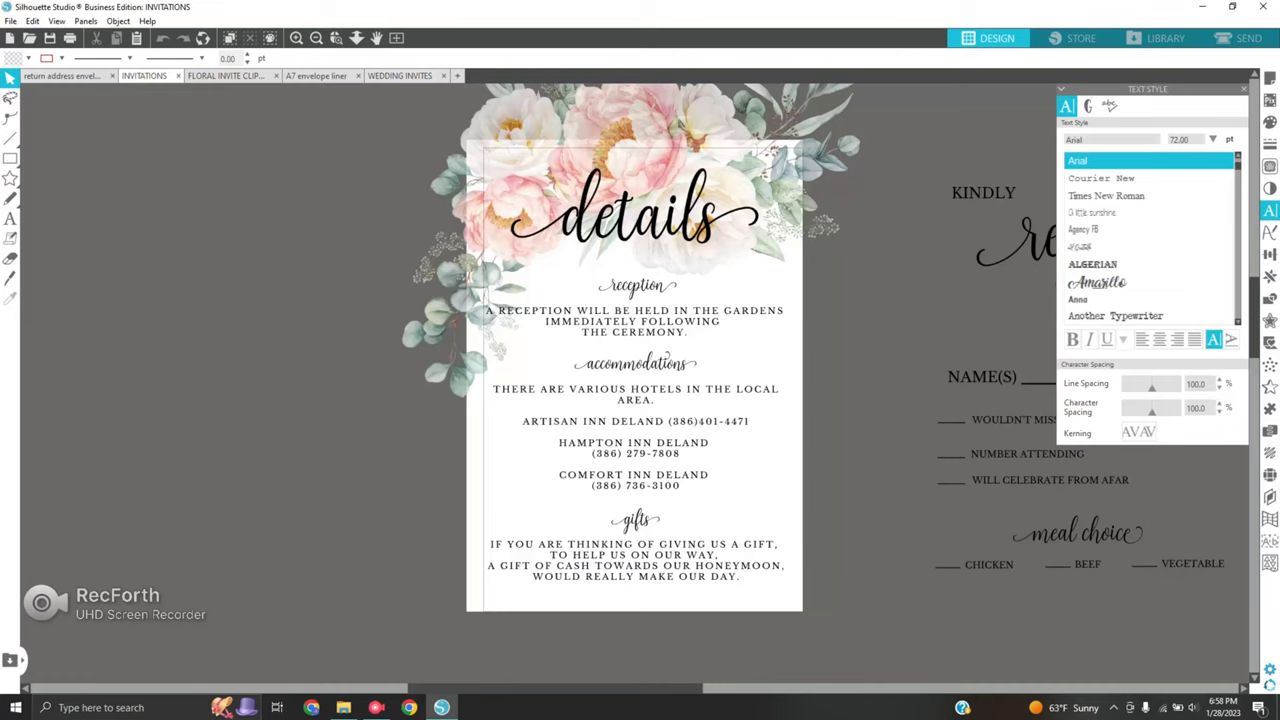
Confirm the details card uses 5 x 7 media, then view the FLORAL INVITE CLIPART design
left_click(1270, 100)
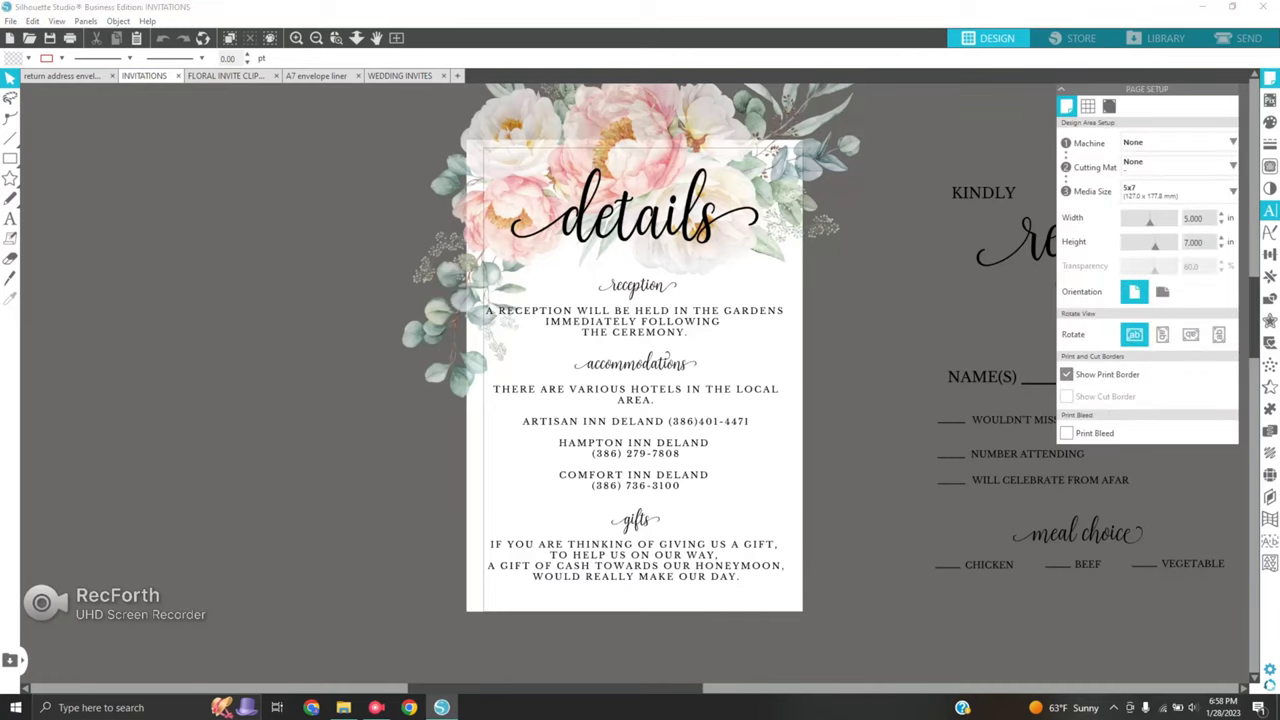
left_click(1066, 433)
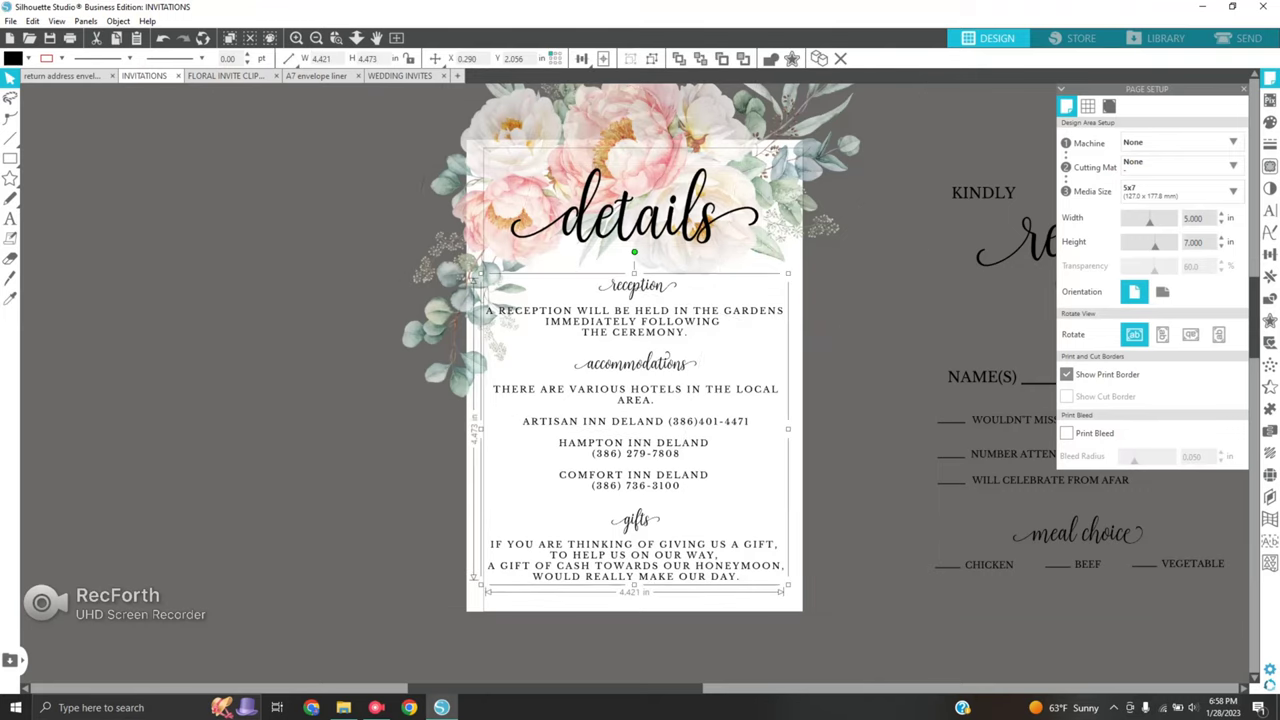
left_click(225, 75)
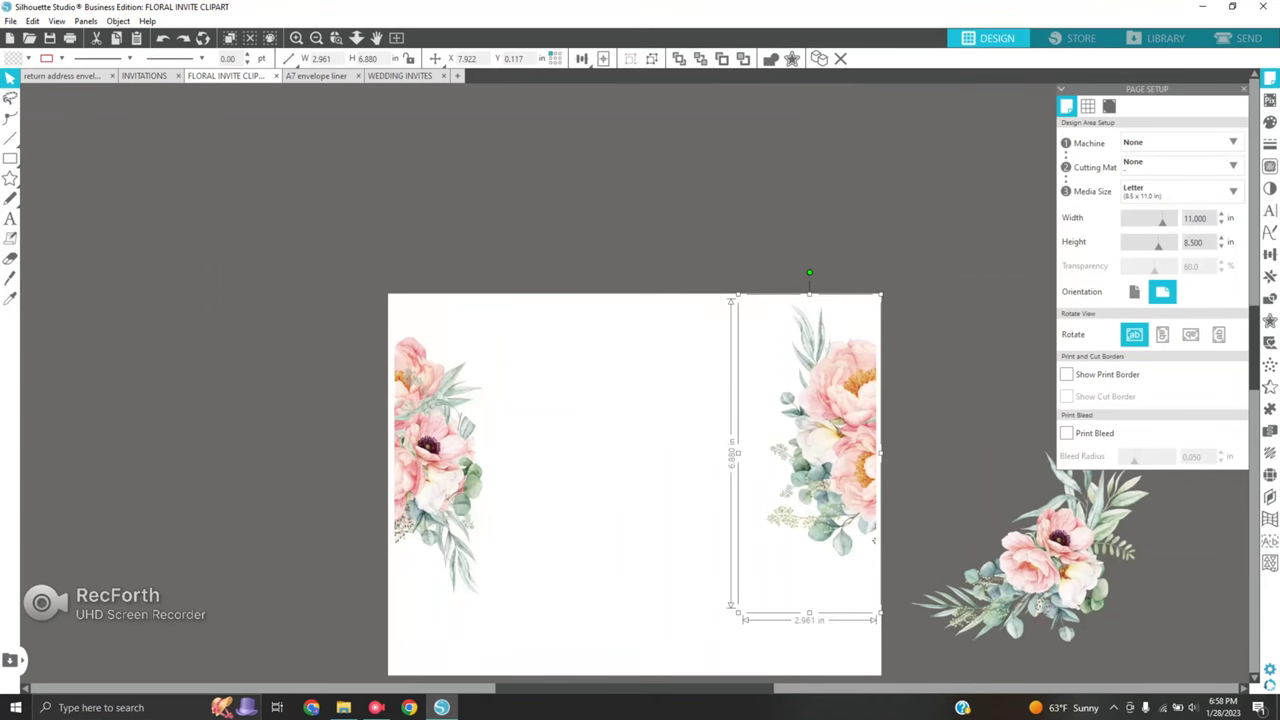
Switch to the Untitled-3 document with the empty mat and white rectangle
left_click(316, 75)
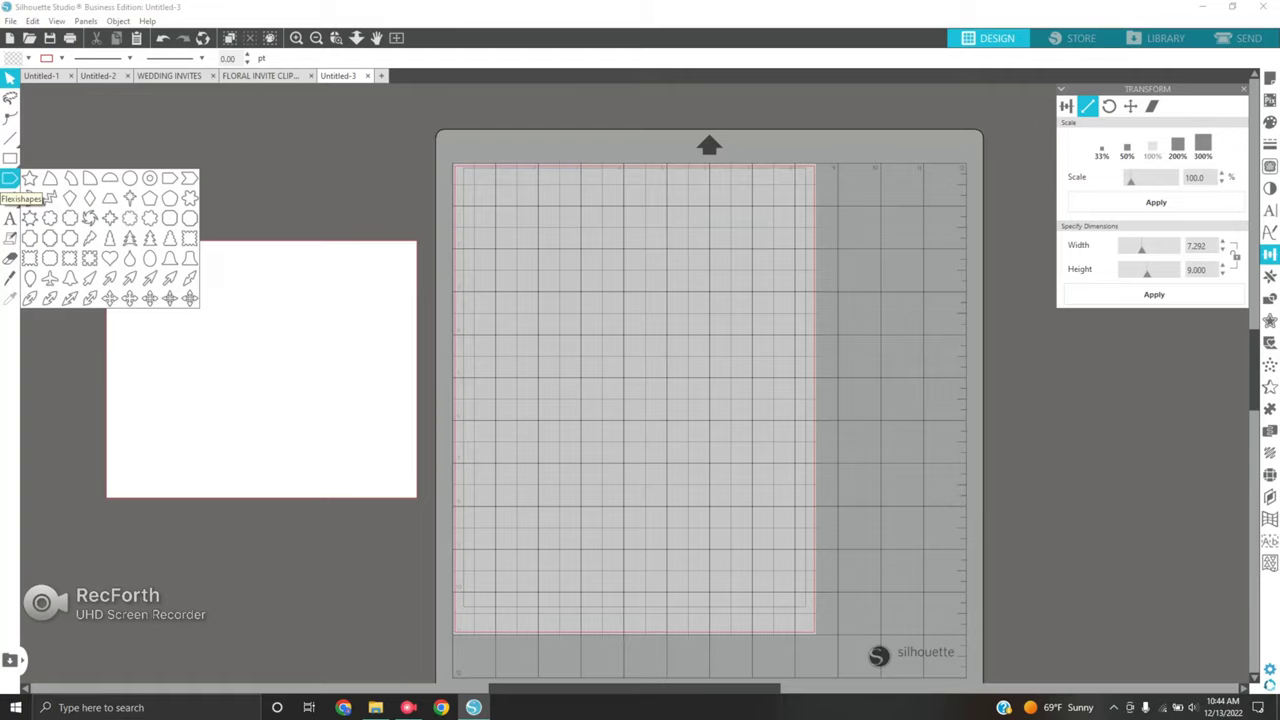
Draw a narrow pointed Flexishape bar, fill it black, and rotate it 180°
left_click(130, 198)
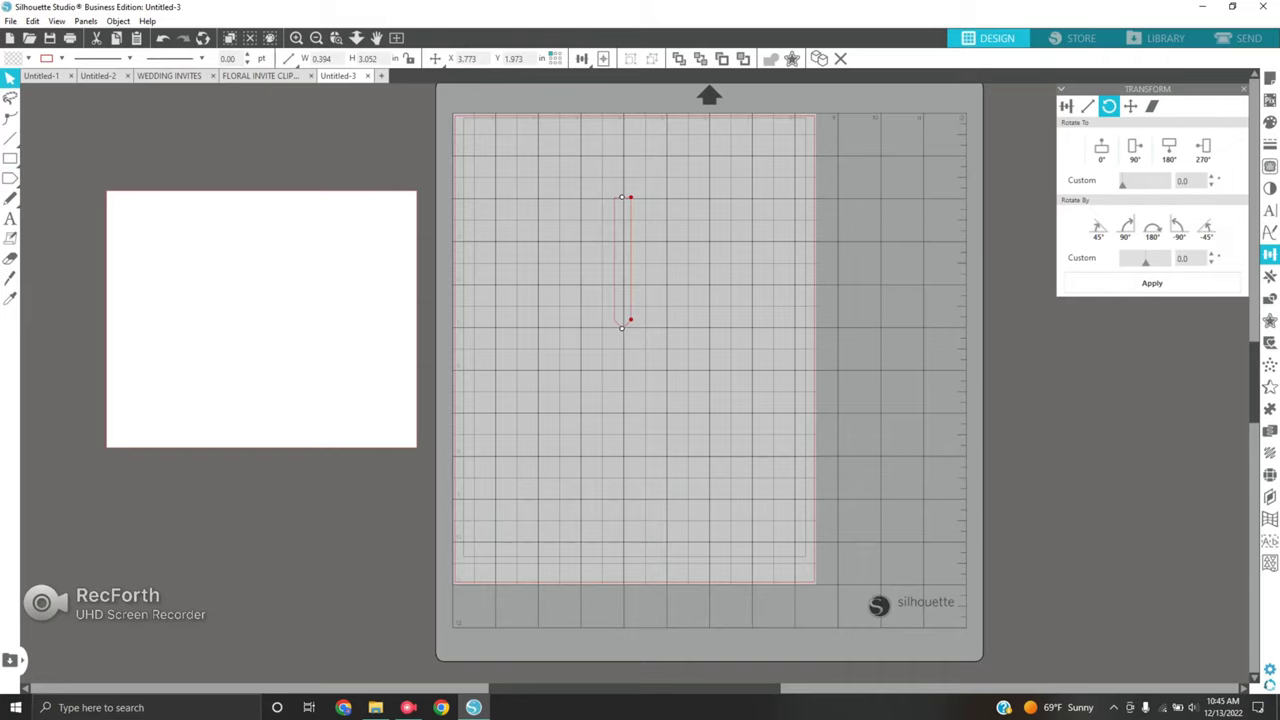
left_click(1134, 148)
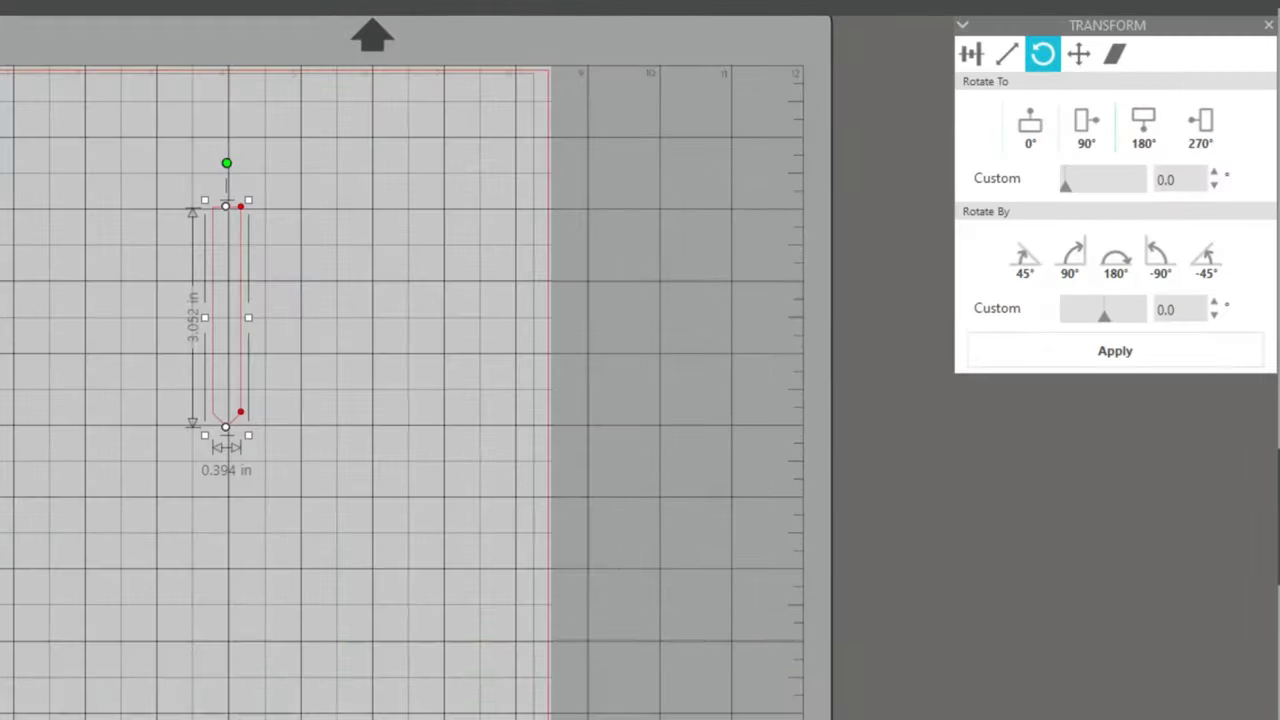
left_click(1142, 125)
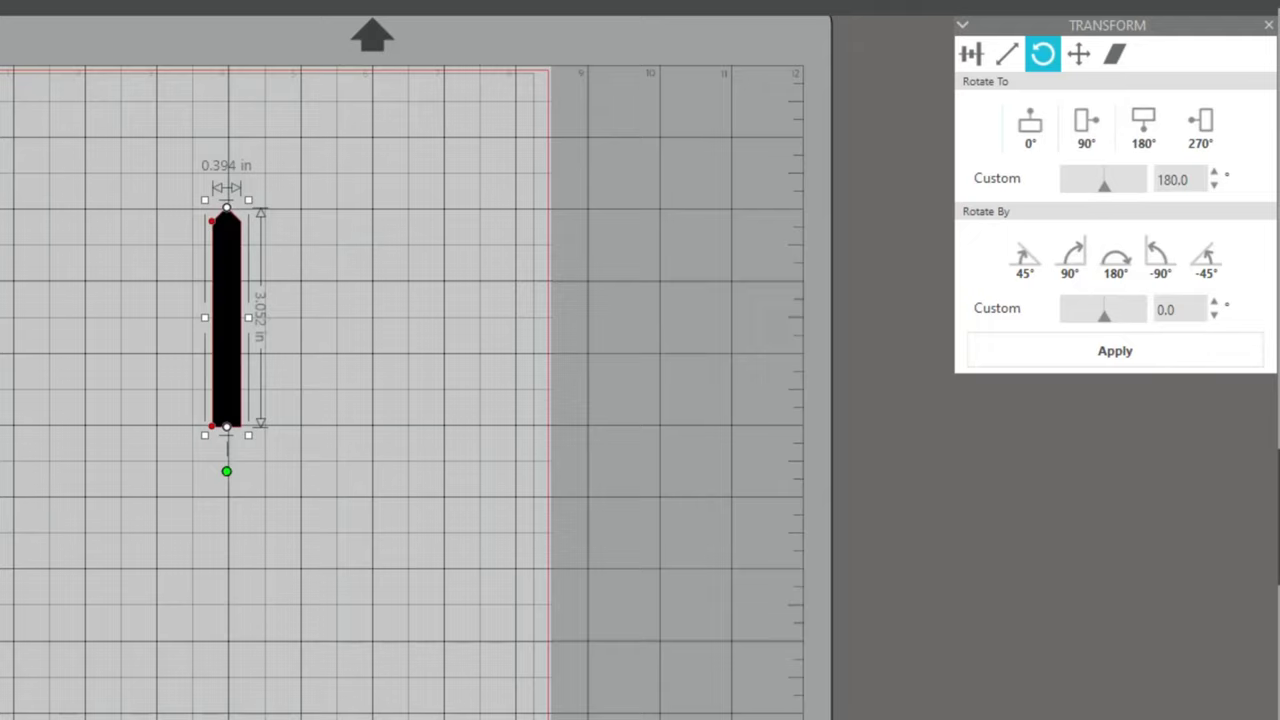
left_click(970, 54)
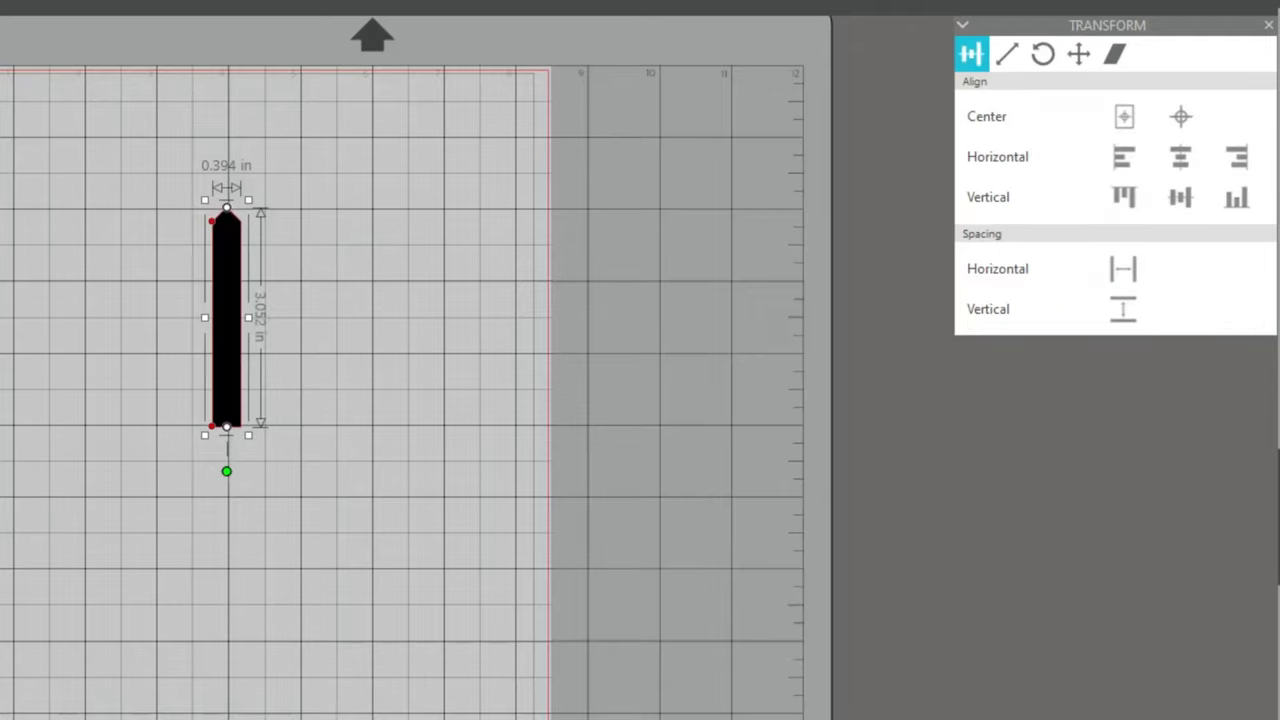
Scale the black bar into a large peaked liner and drag the 7.25 x 6 rectangle over it
left_click(1007, 54)
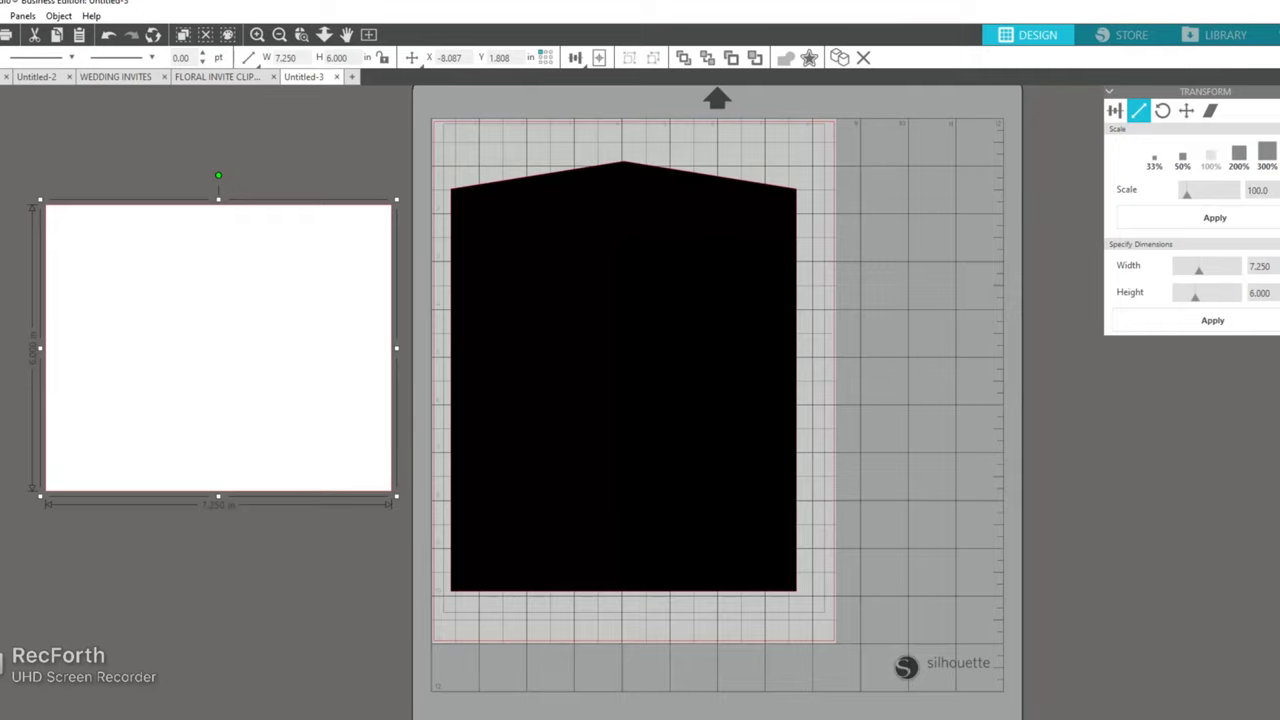
left_click_drag(218, 347, 555, 470)
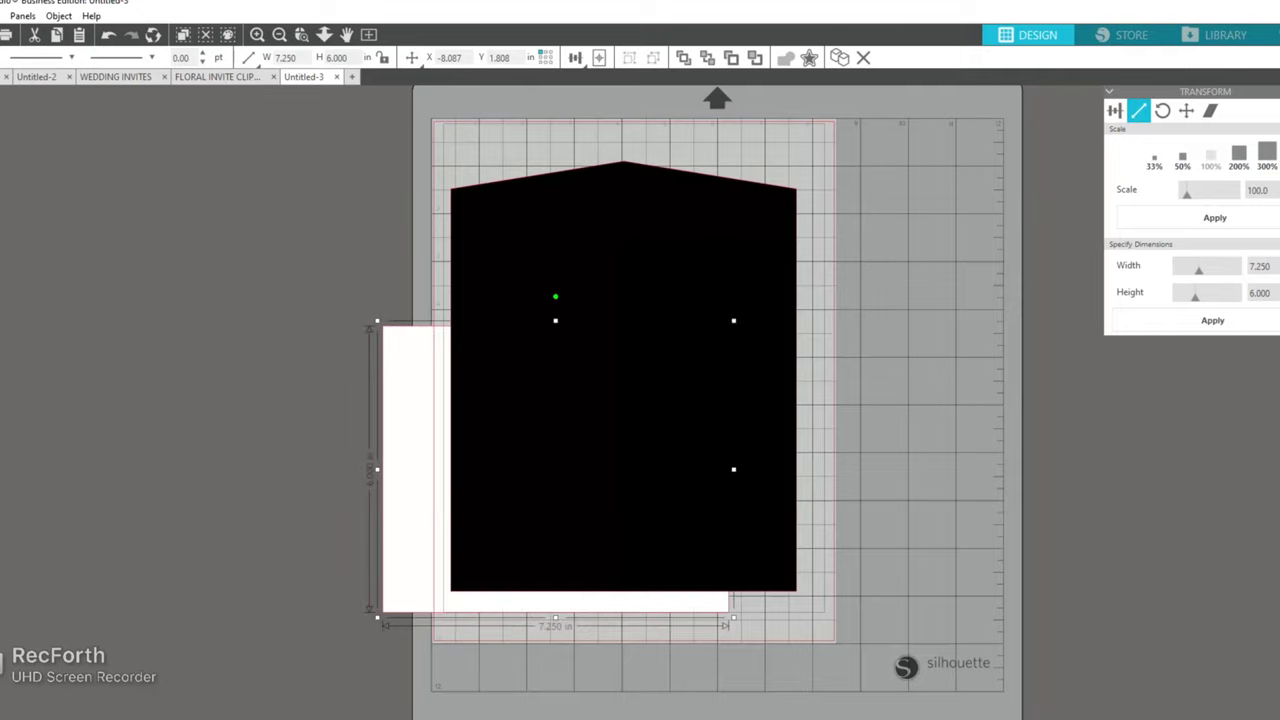